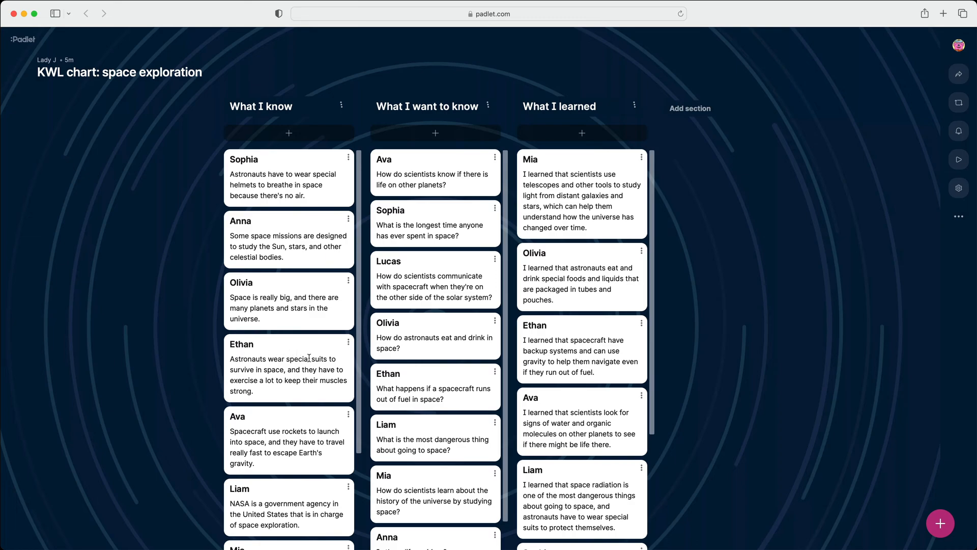
Step: Create a new padlet using the Wall with sections (Shelf) format
{"action": "scroll", "scroll_direction": "down", "scroll_amount": 3}
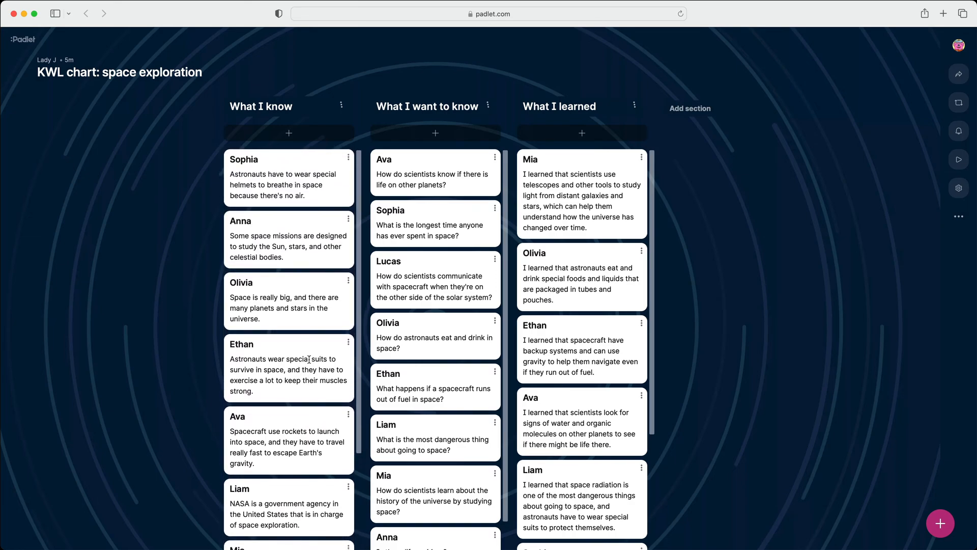
{"action": "scroll", "scroll_direction": "down", "scroll_amount": 3}
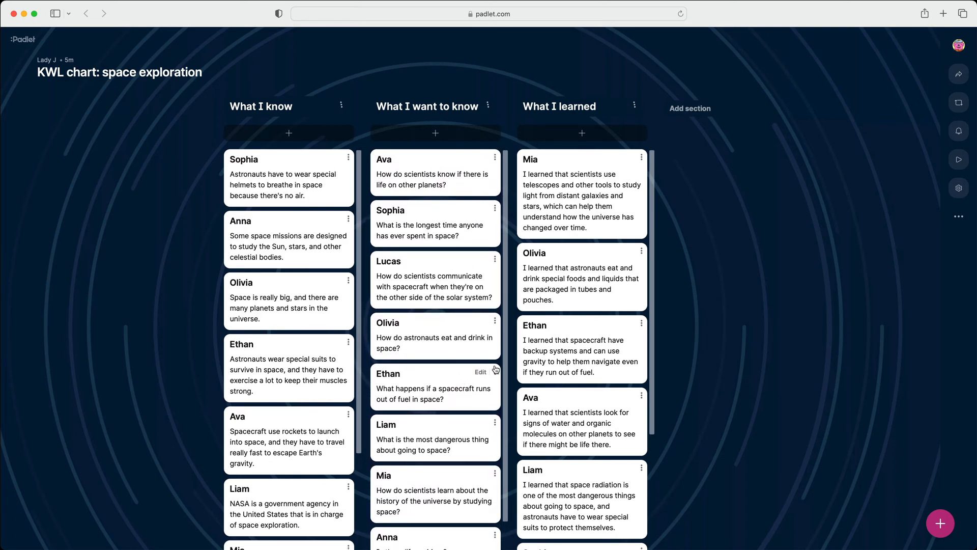
{"action": "scroll", "scroll_direction": "down", "scroll_amount": 3}
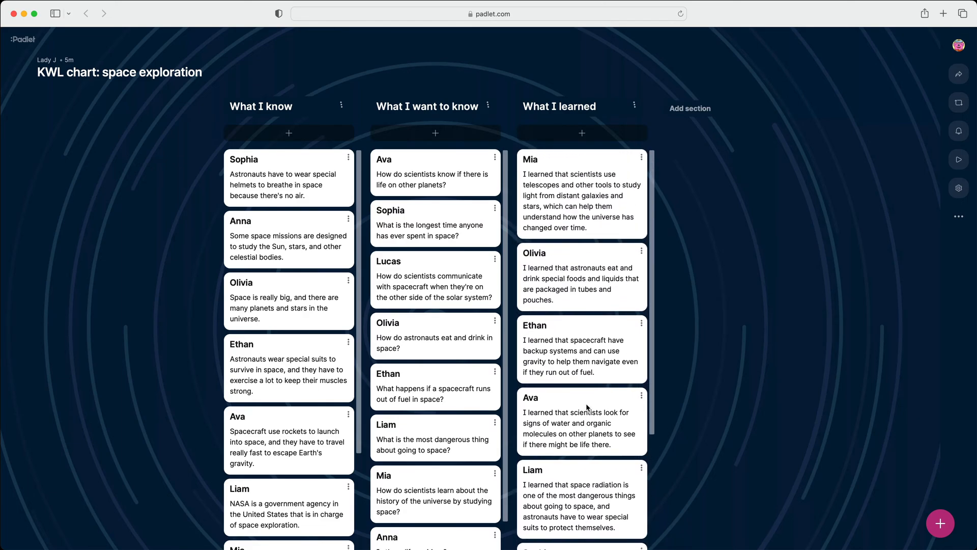
{"action": "mouse_move", "coordinate": [711, 372]}
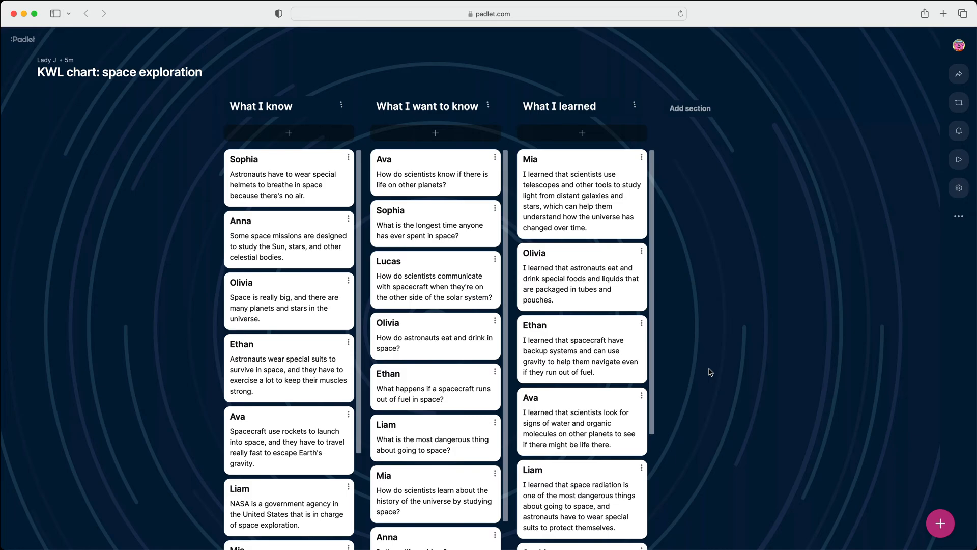
{"action": "left_click", "coordinate": [86, 14]}
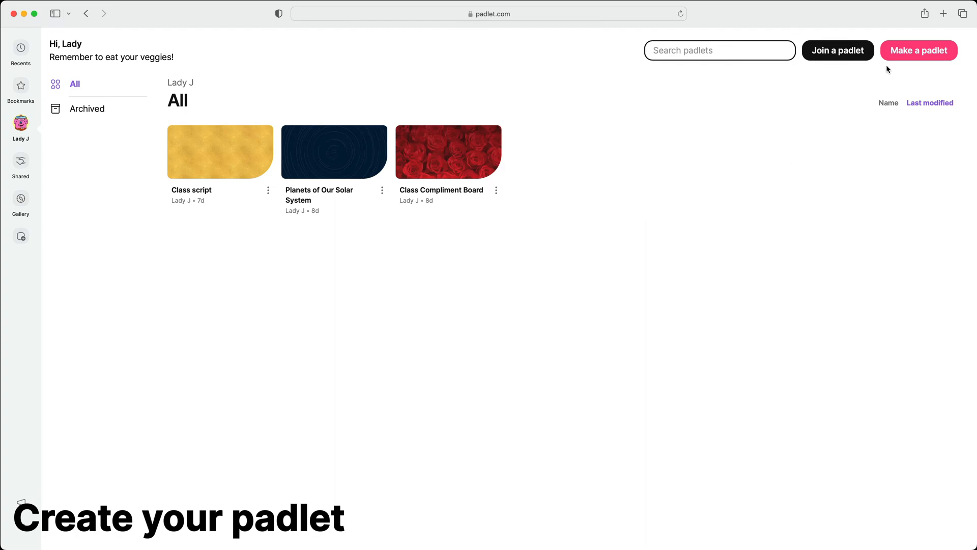
{"action": "left_click", "coordinate": [918, 51]}
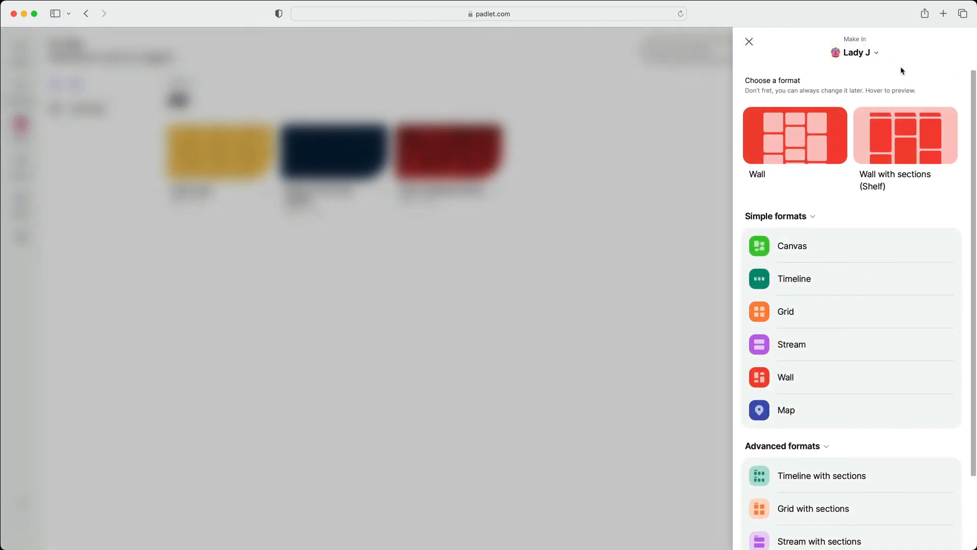
{"action": "mouse_move", "coordinate": [905, 128]}
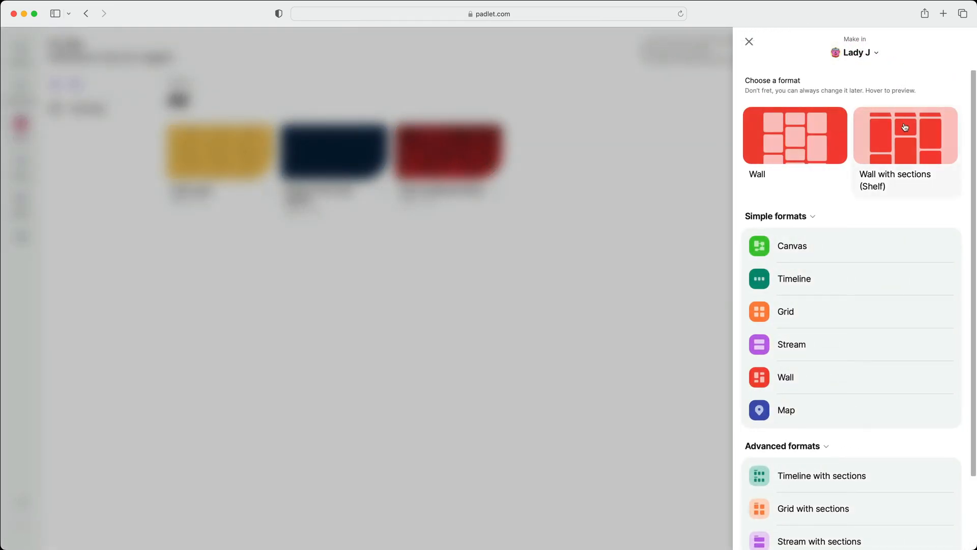
{"action": "left_click", "coordinate": [905, 135]}
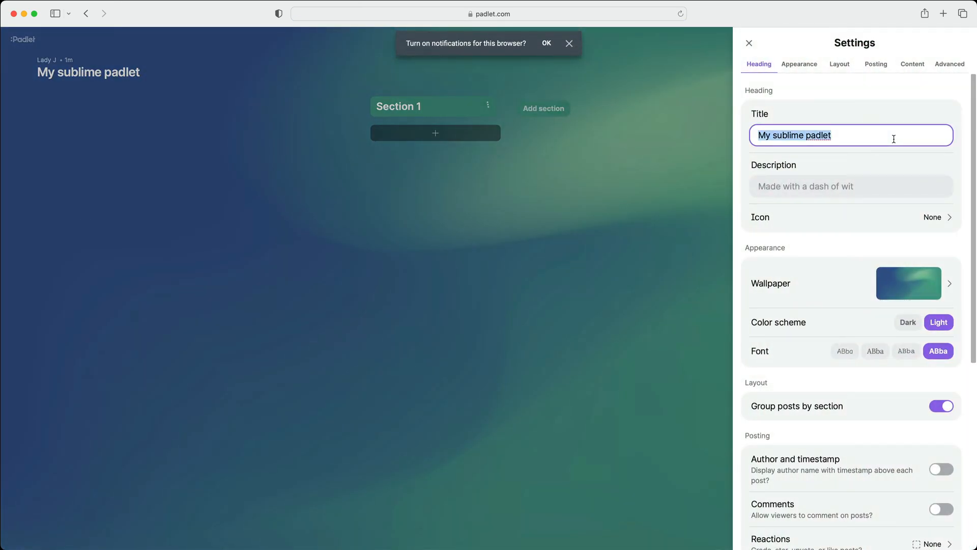
Step: Title the padlet 'KWL chart: space exploration' and apply the dark spiral art wallpaper
{"action": "type", "text": "KWL chart: space exploration"}
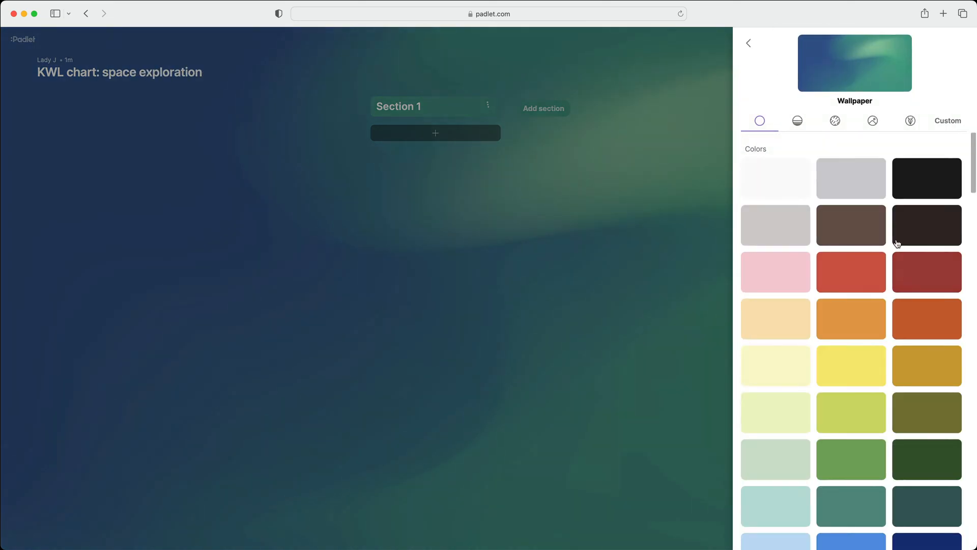
{"action": "left_click", "coordinate": [910, 120]}
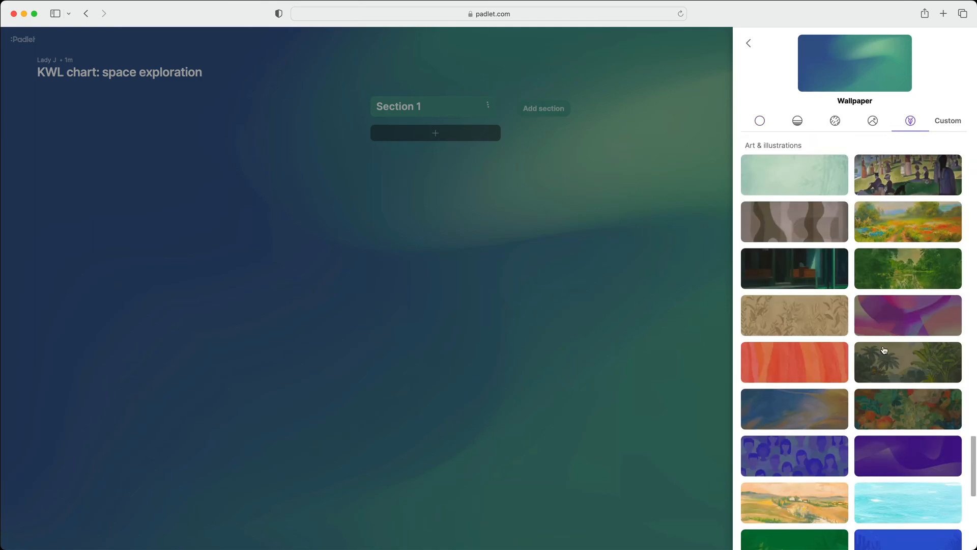
{"action": "scroll", "scroll_direction": "down", "scroll_amount": 3}
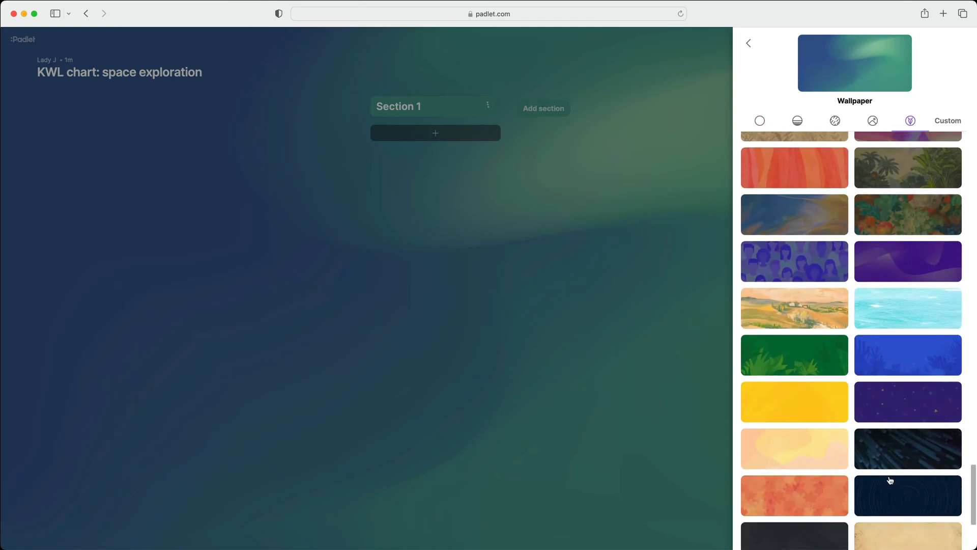
{"action": "left_click", "coordinate": [907, 496]}
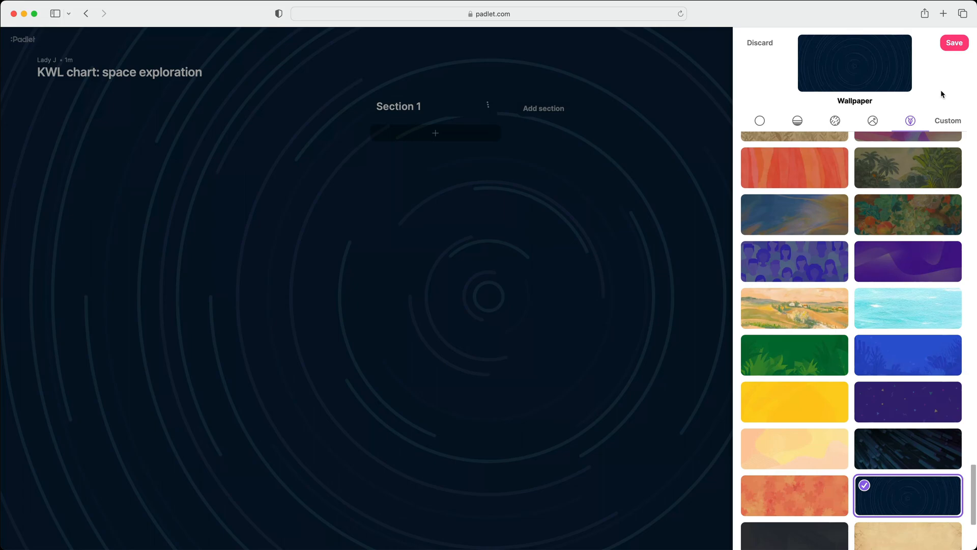
{"action": "left_click", "coordinate": [954, 42]}
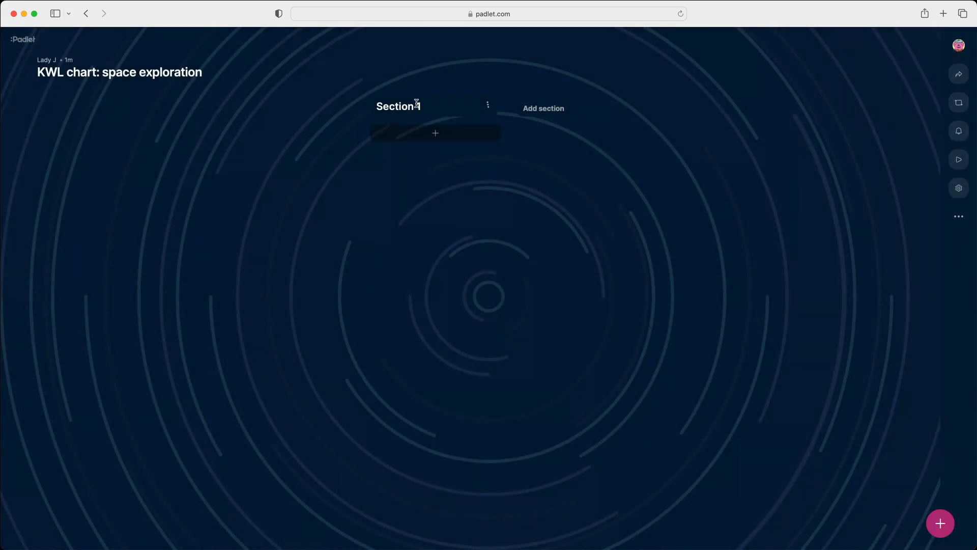
Step: Name sections 'What I know', 'What I want to know' and 'What I learned'
{"action": "type", "text": "What I know"}
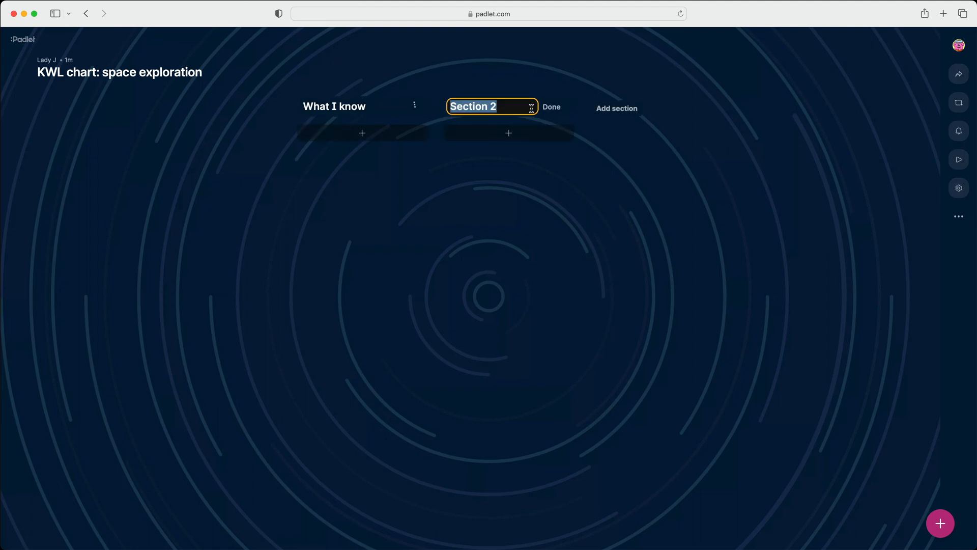
{"action": "type", "text": "What I want to kn"}
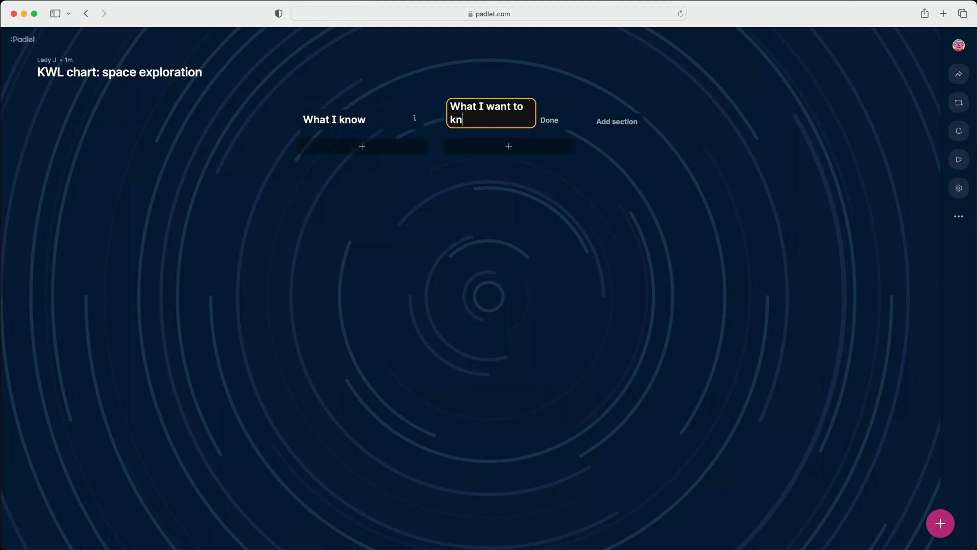
{"action": "left_click", "coordinate": [616, 122]}
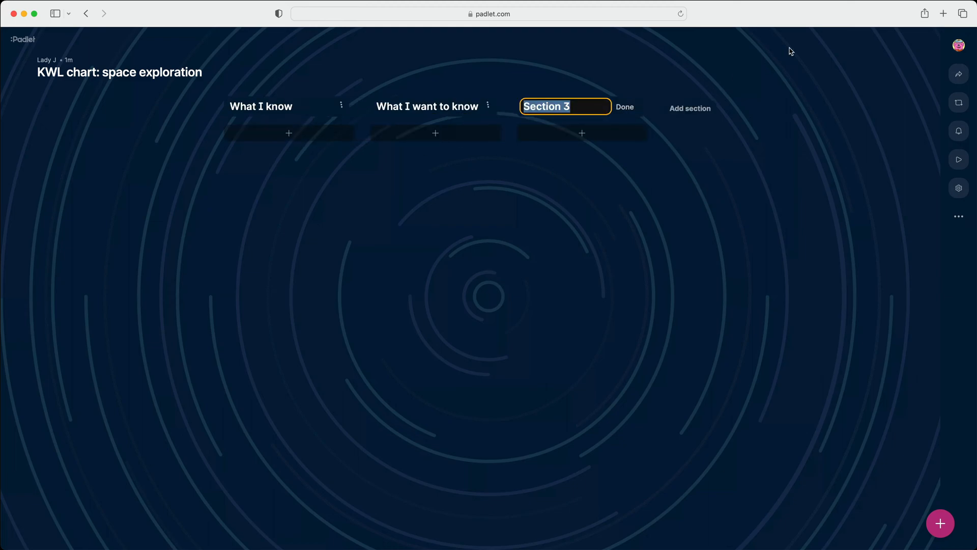
{"action": "type", "text": "What I learned"}
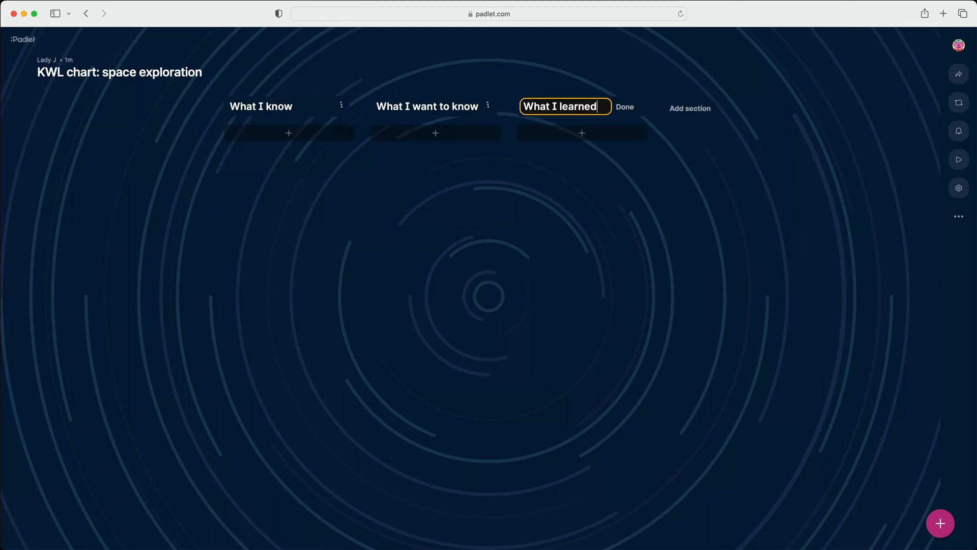
{"action": "left_click", "coordinate": [624, 106]}
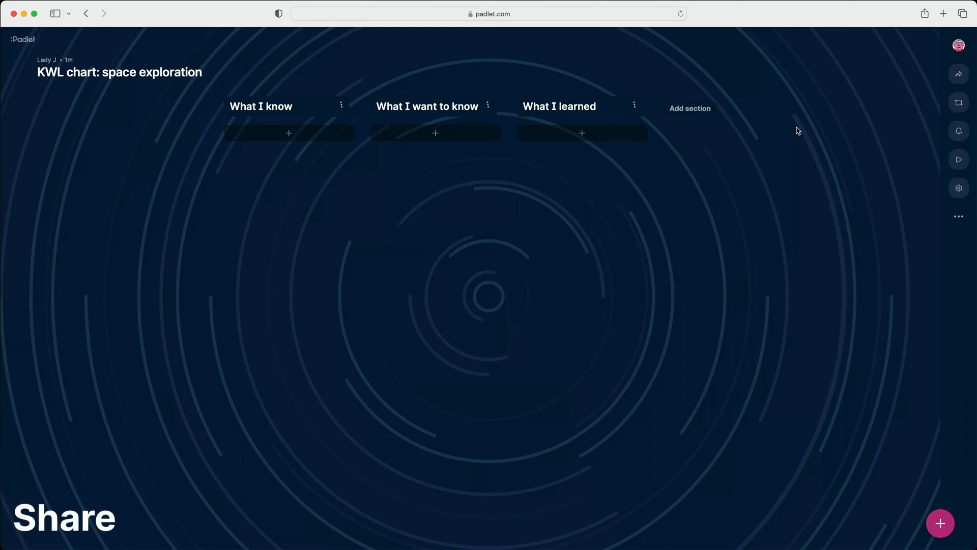
{"action": "mouse_move", "coordinate": [942, 76]}
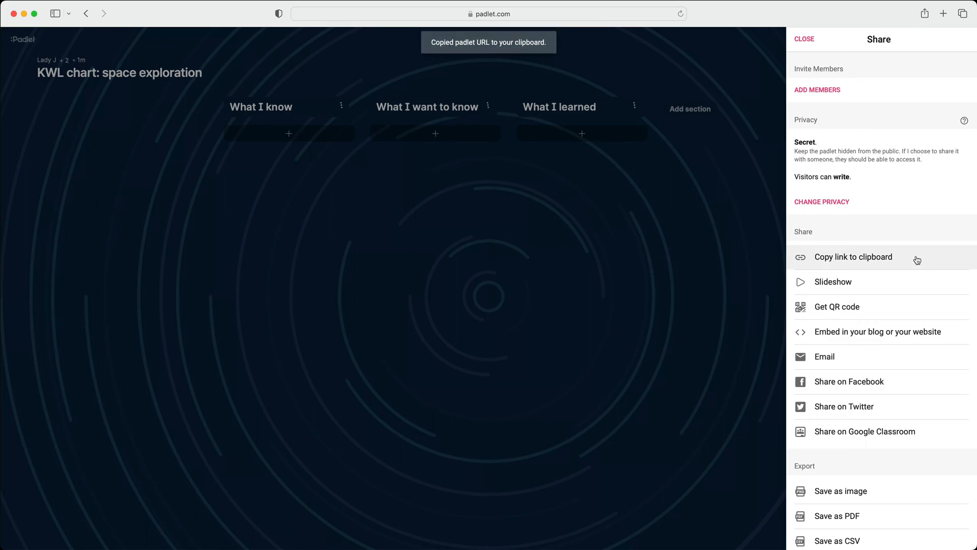
Step: Copy the padlet's link to the clipboard from the Share menu
{"action": "left_click", "coordinate": [804, 39]}
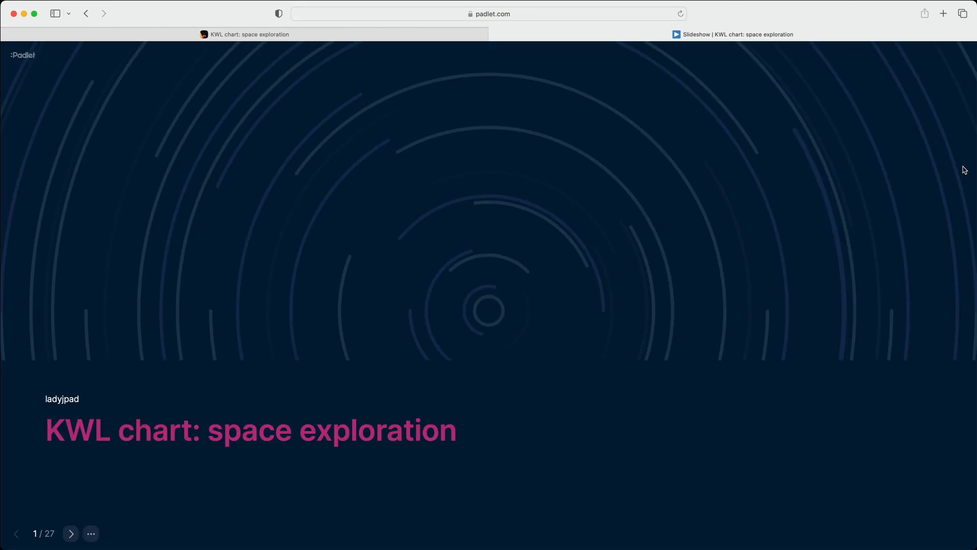
{"action": "mouse_move", "coordinate": [652, 270]}
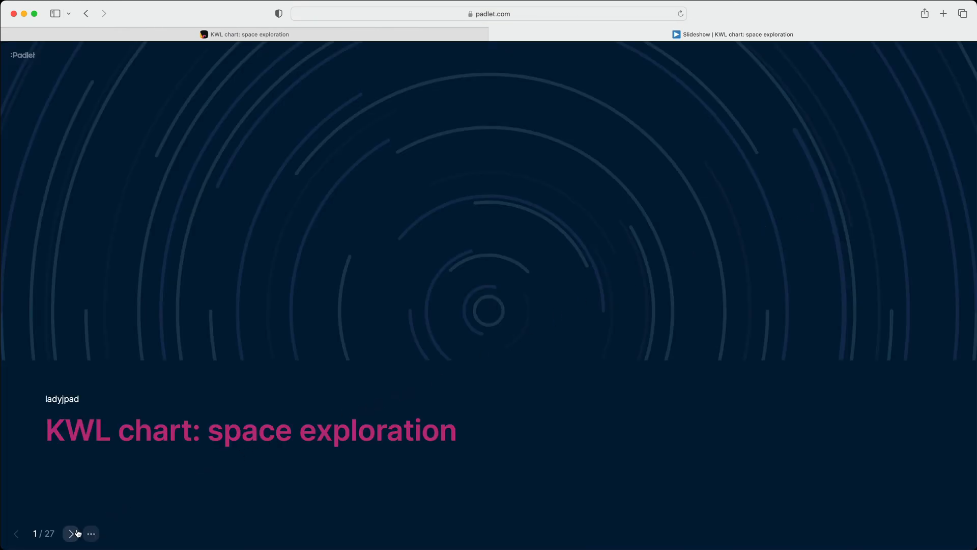
Step: Step the slideshow forward to slide 4 of 27
{"action": "left_click", "coordinate": [72, 533]}
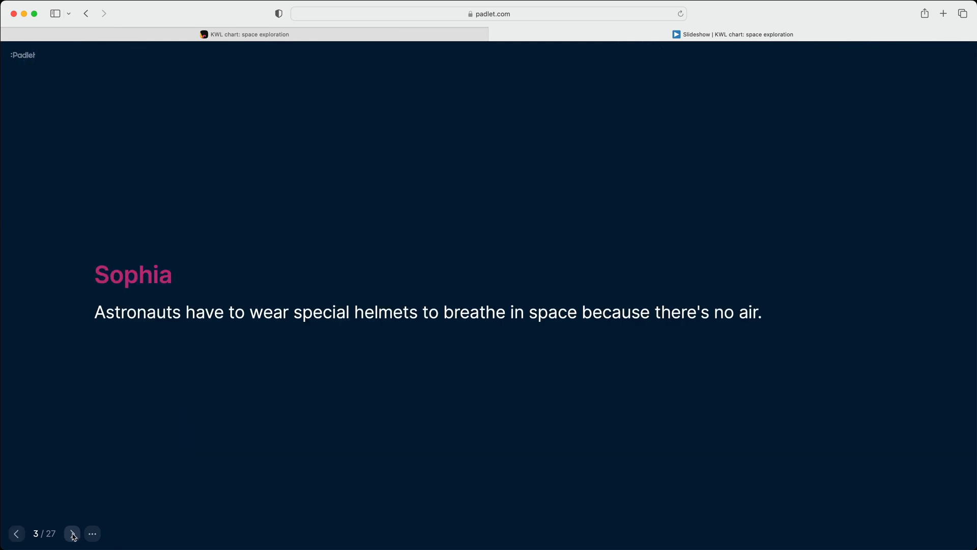
{"action": "left_click", "coordinate": [72, 533]}
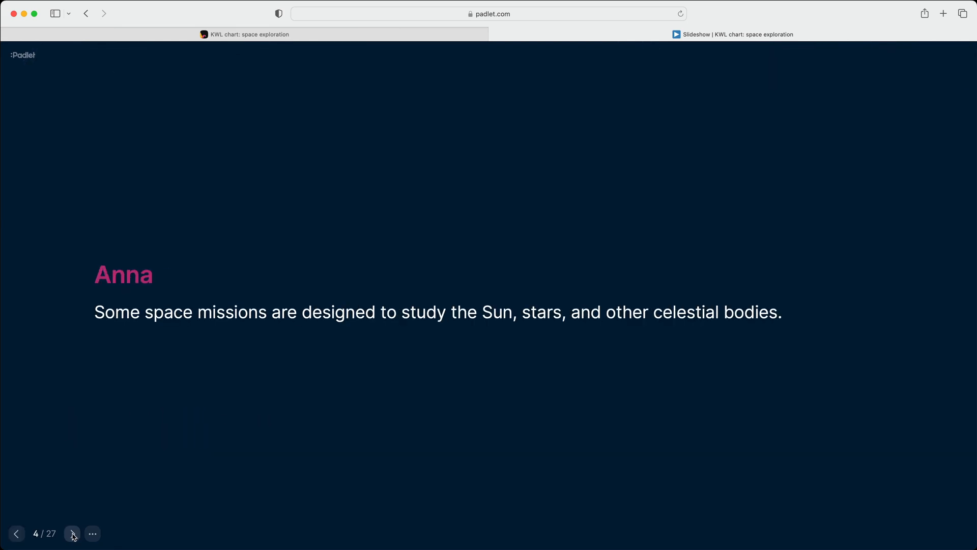